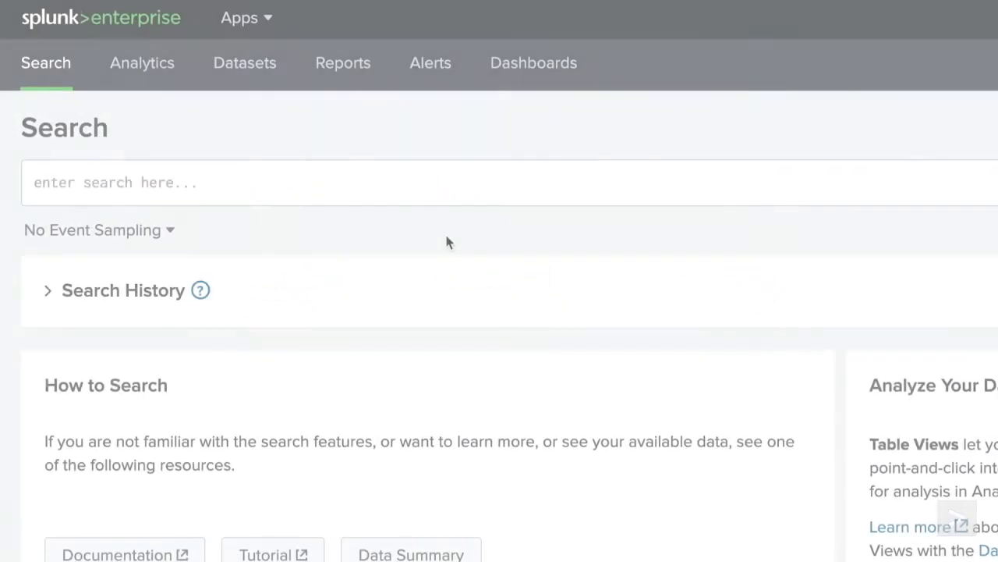
- Run index=sales sourcetype=vendor_sales | stats sum(sale_price) as "Total Sales", returning 12744.79
type("index=sale")
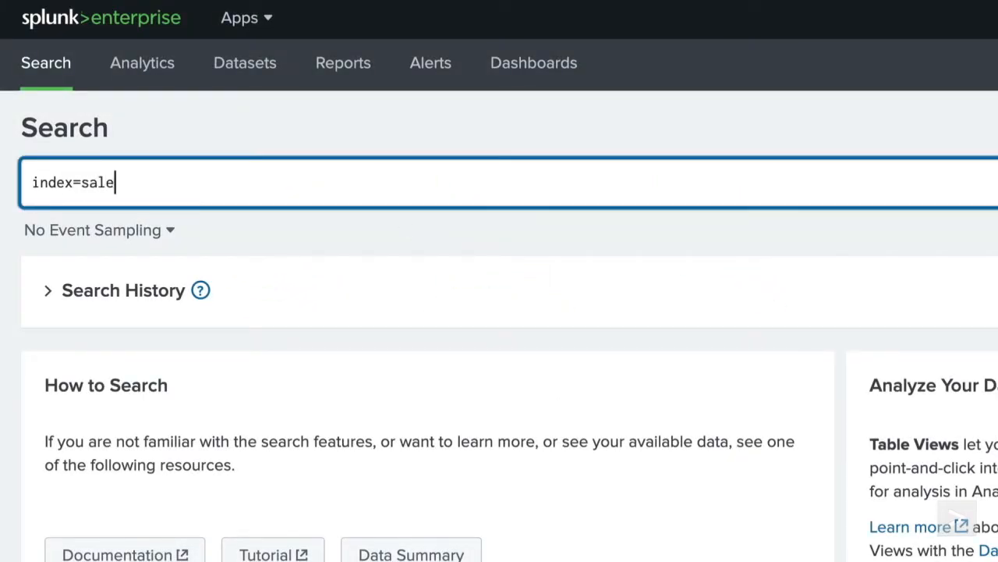
type("s sourcetype=vendor_sale")
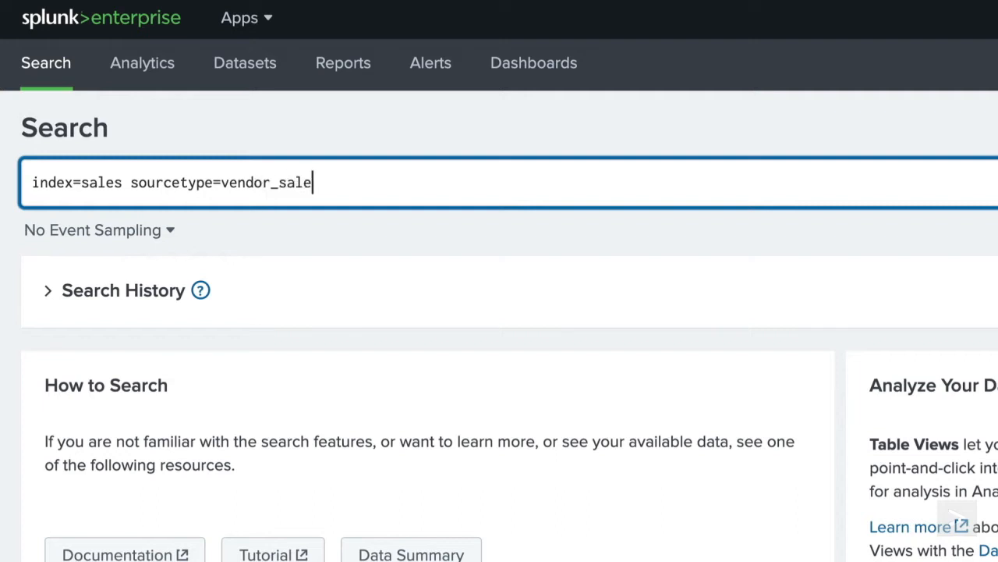
type("s| stats su")
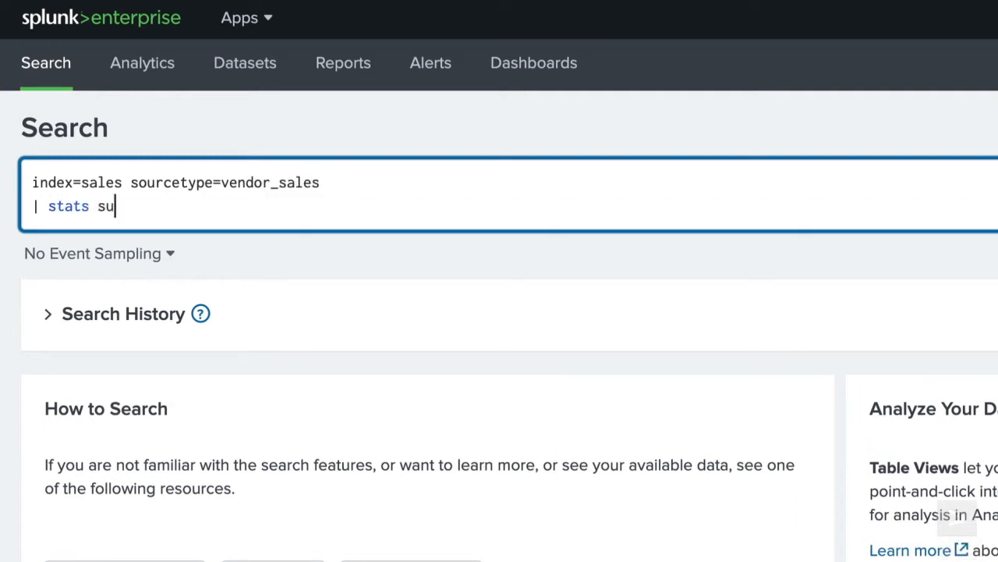
type("m(sale_price)")
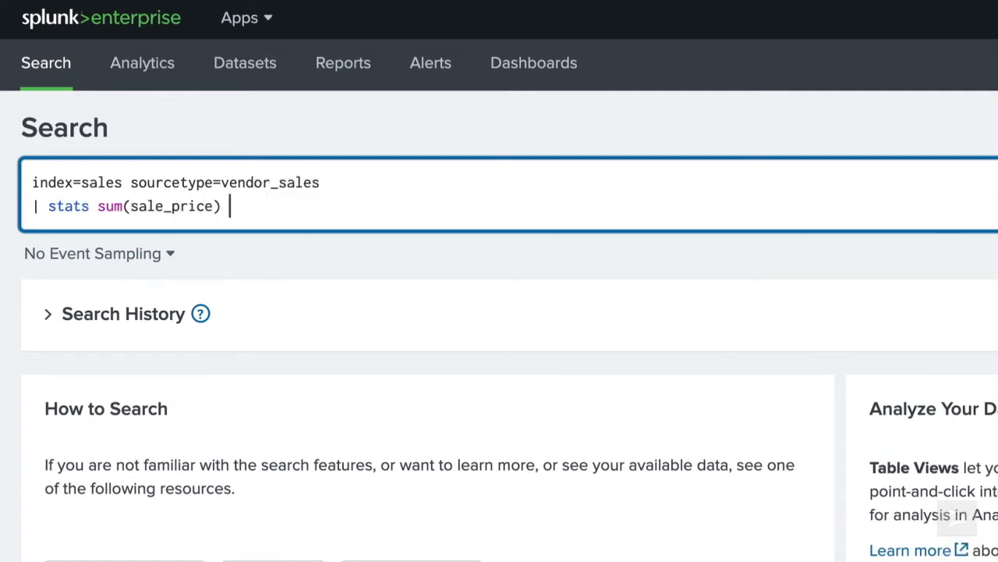
type("as \"Total Sales\"")
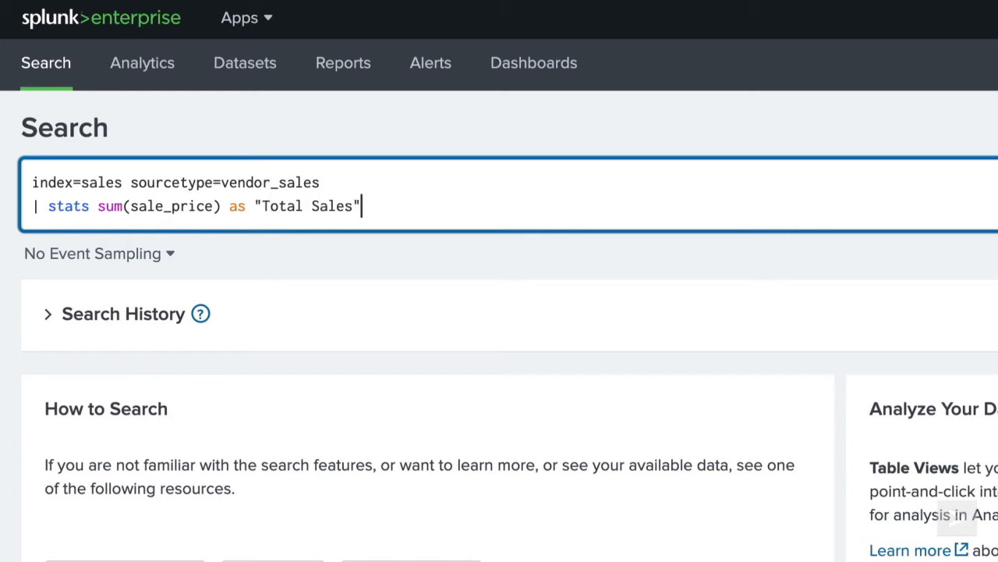
left_click(973, 112)
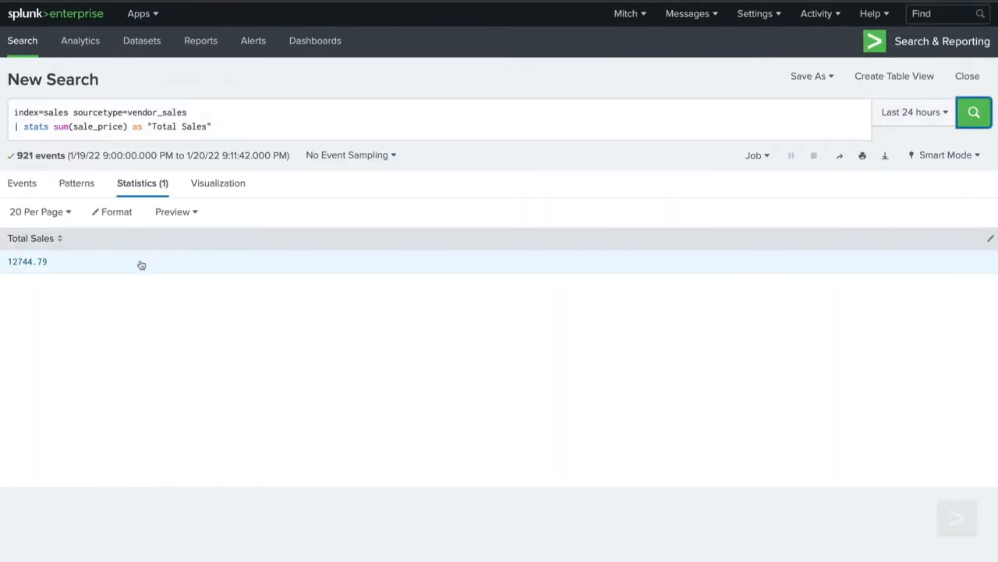
- Show Total Sales as a Single Value visualization reading 12,745
left_click(215, 182)
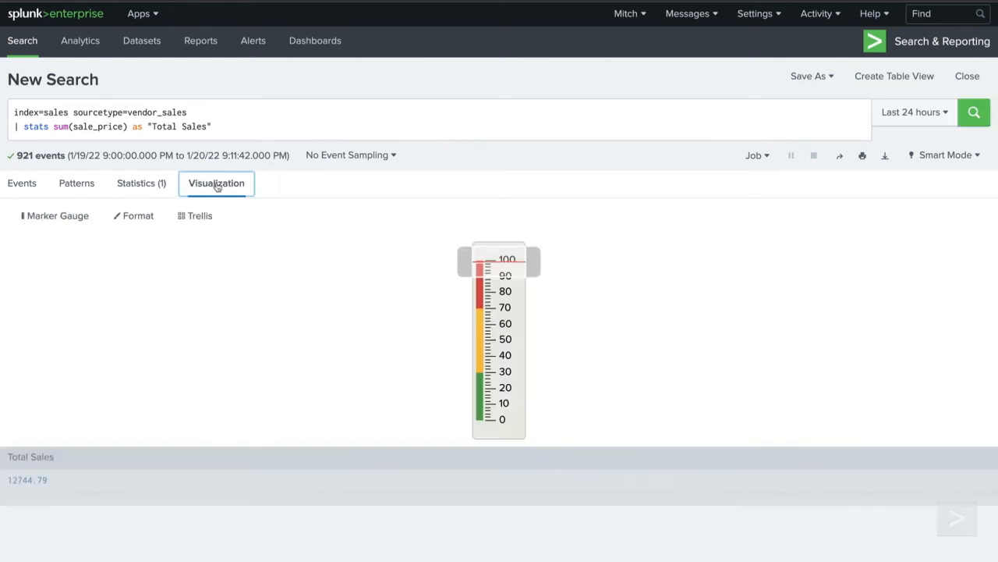
left_click(55, 215)
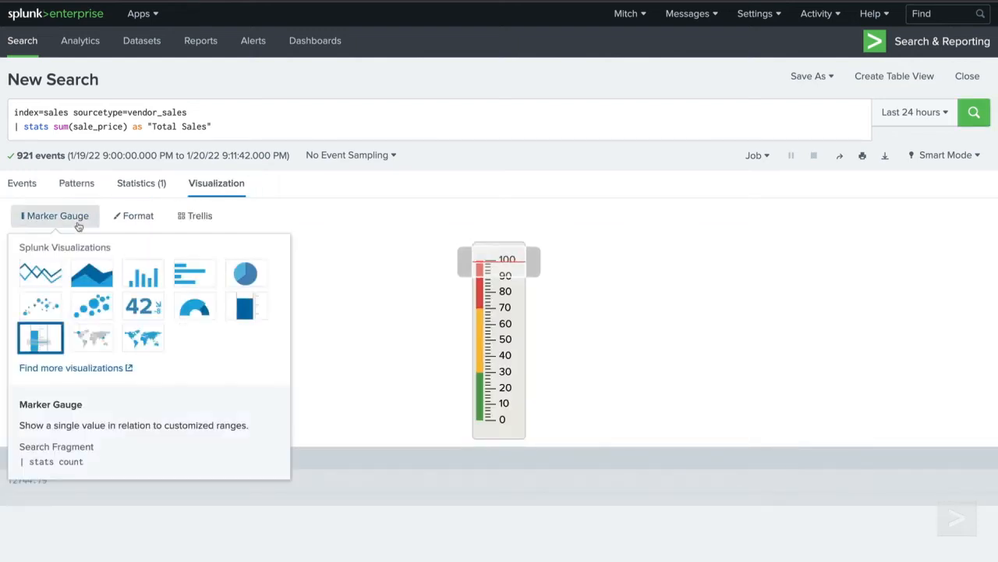
left_click(139, 306)
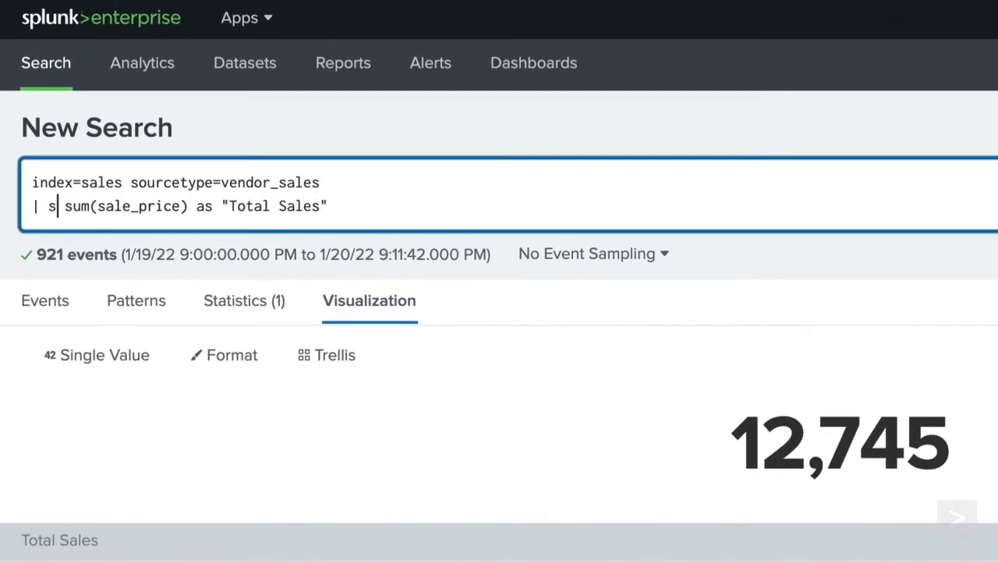
- Swap stats for timechart, limit to Last 7 days and view the daily totals table
key("Backspace")
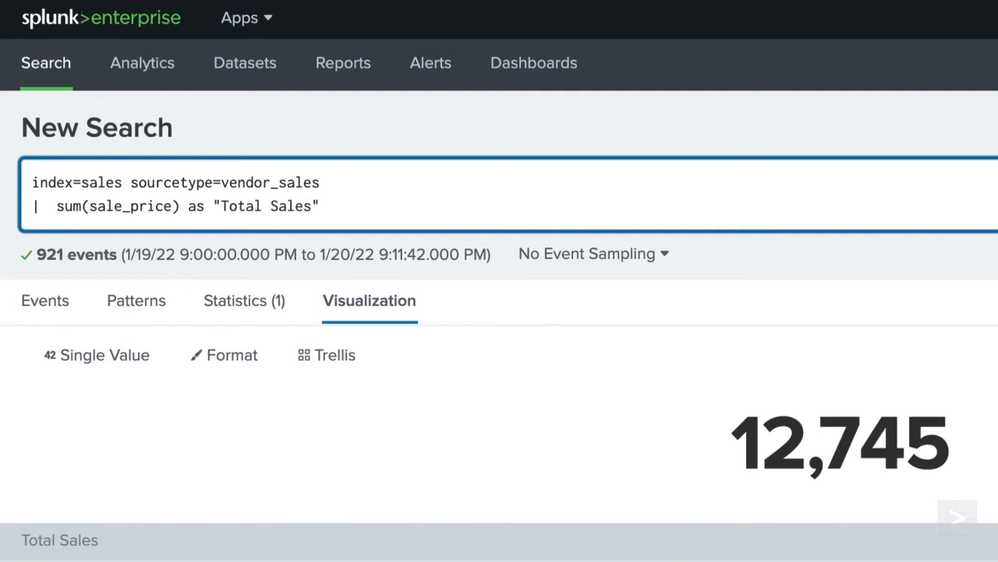
type("timechart")
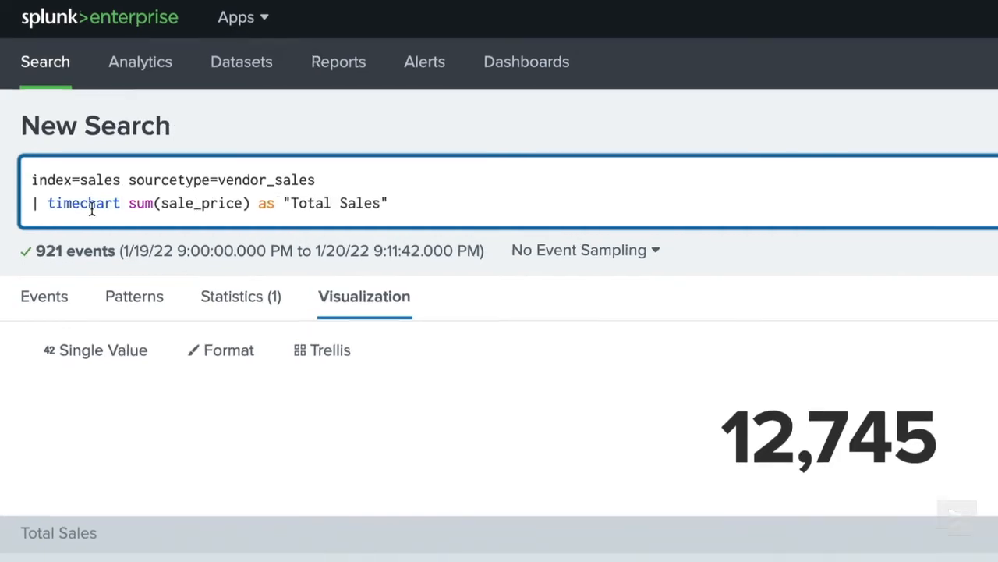
left_click(915, 112)
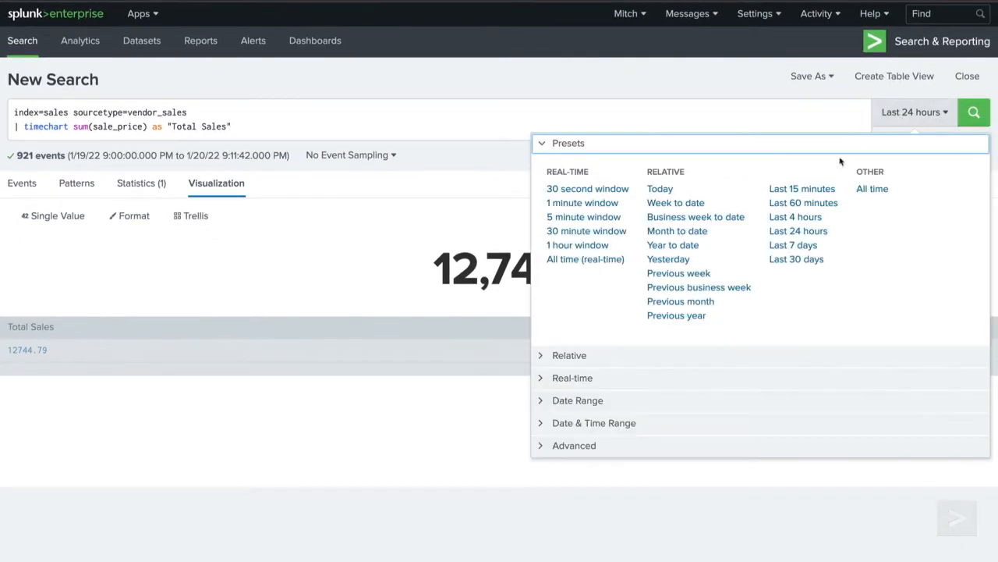
left_click(792, 245)
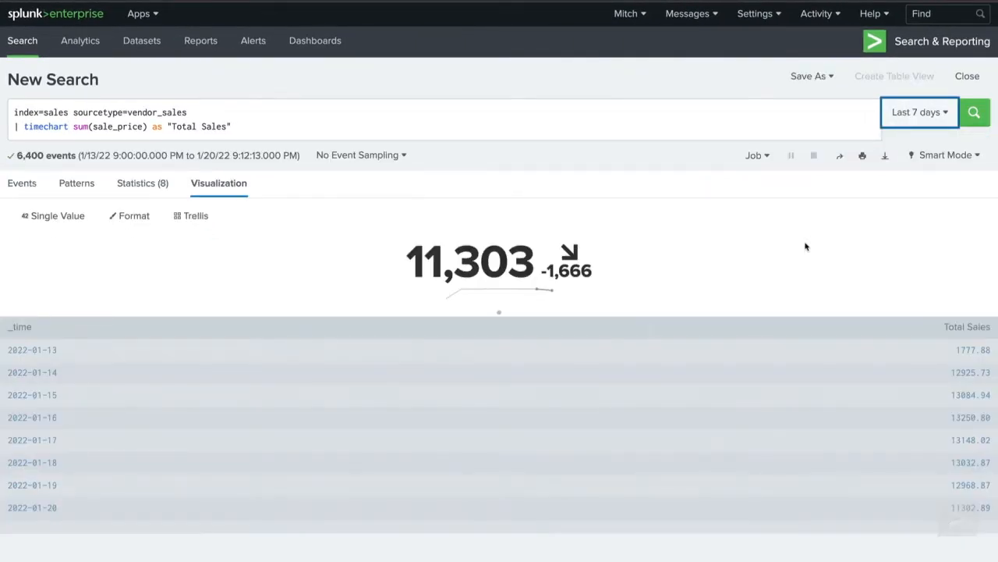
mouse_move(323, 271)
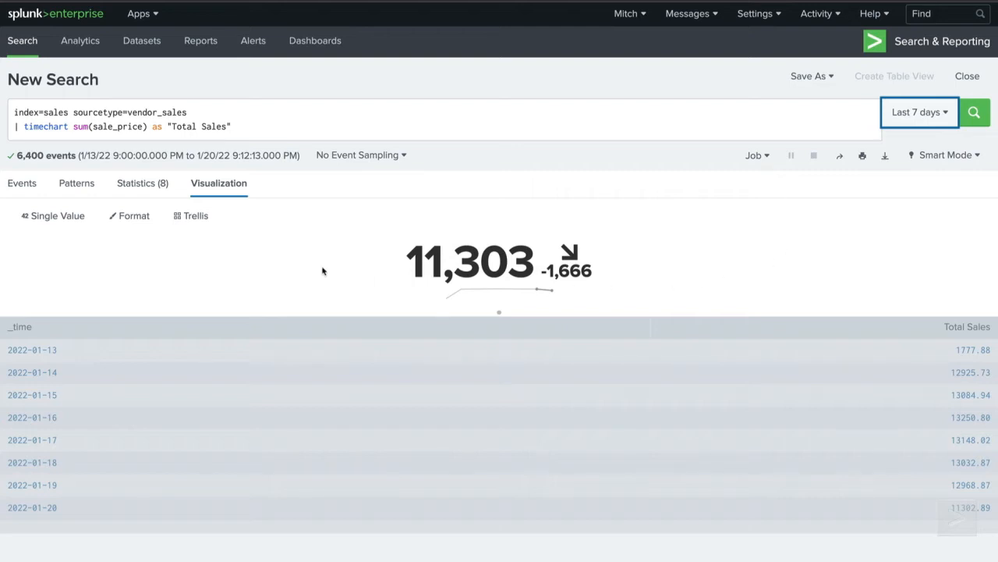
left_click(143, 183)
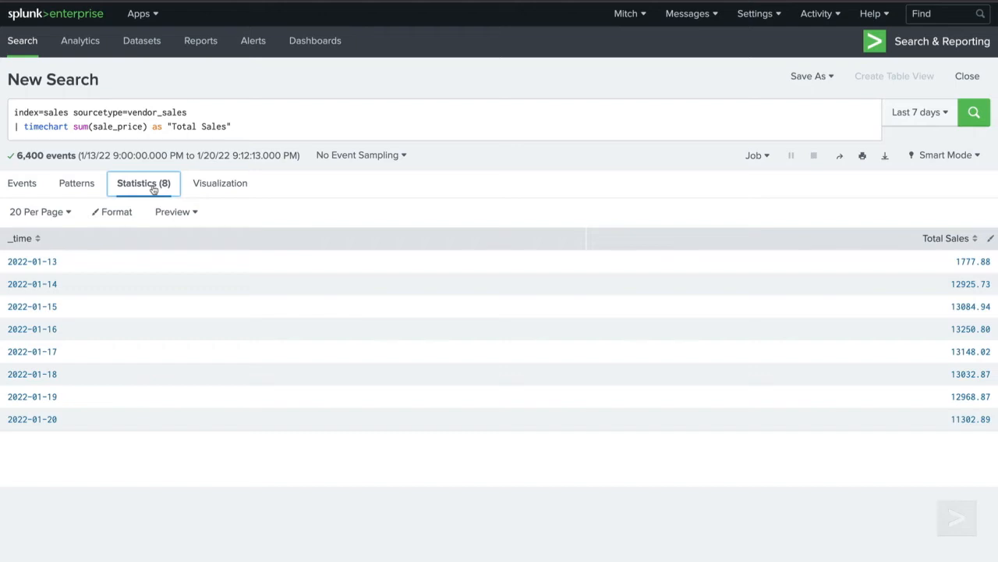
mouse_move(67, 262)
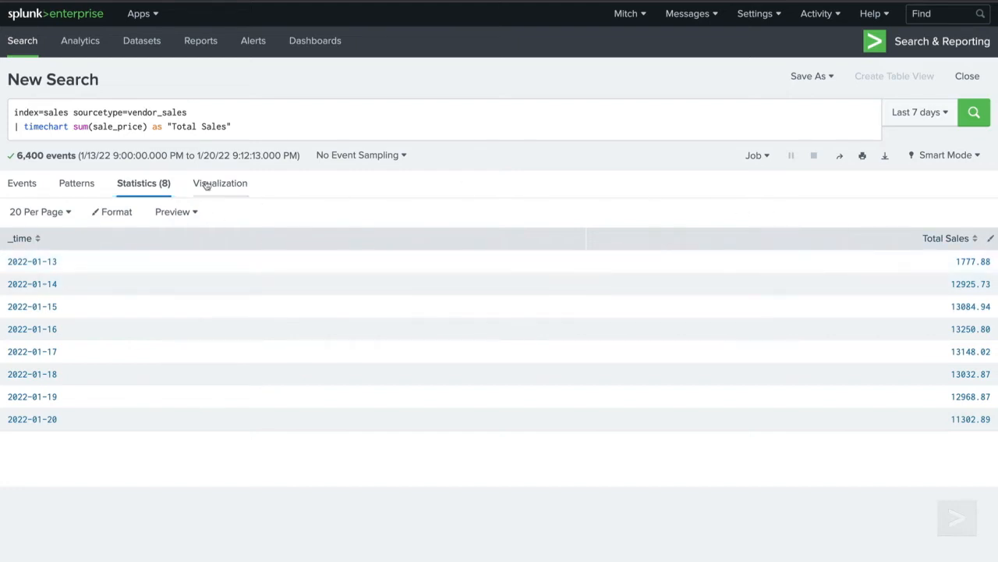
- View the weekly total as a single value of 11,303 with a -1,666 trend
left_click(218, 183)
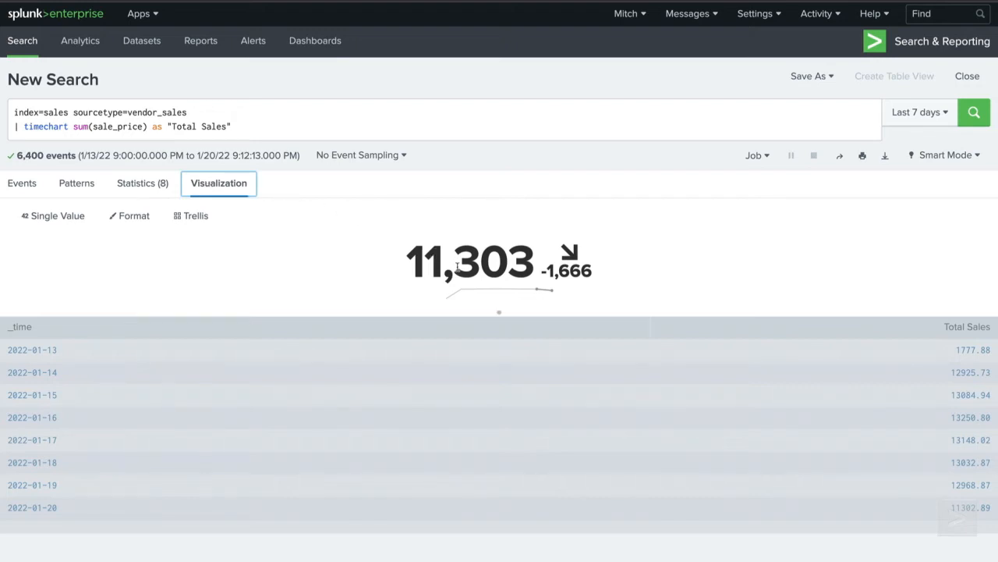
mouse_move(484, 300)
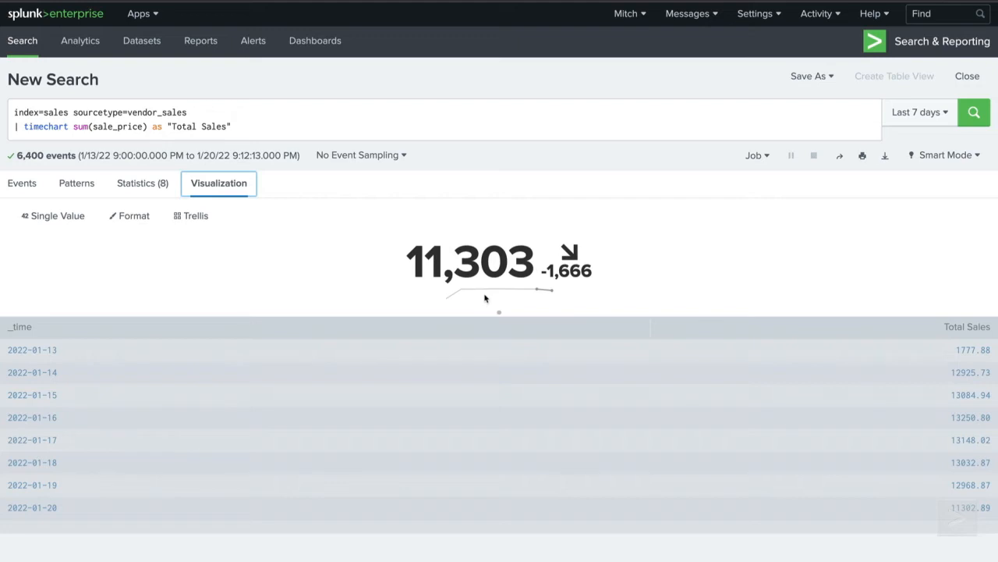
mouse_move(577, 285)
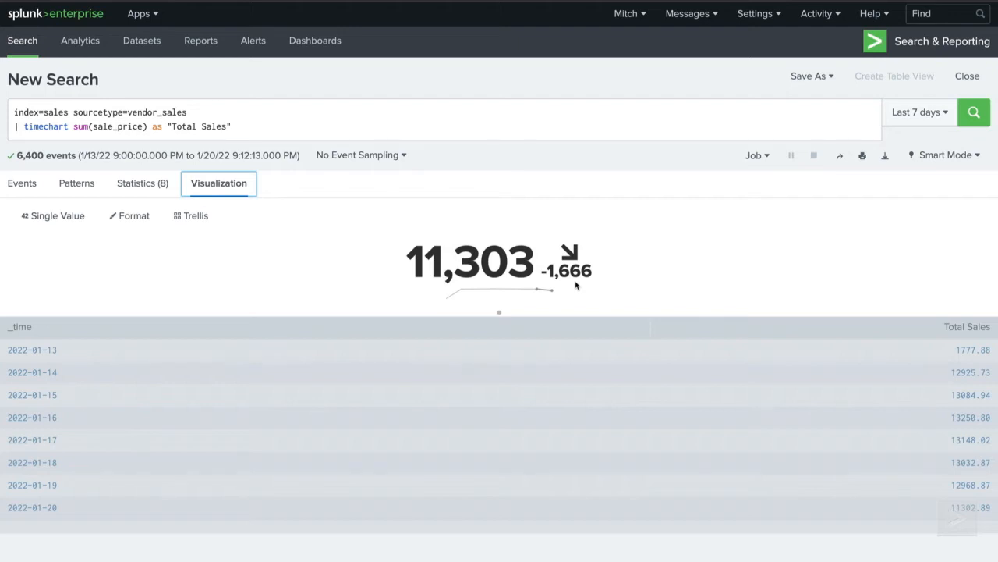
left_click(57, 215)
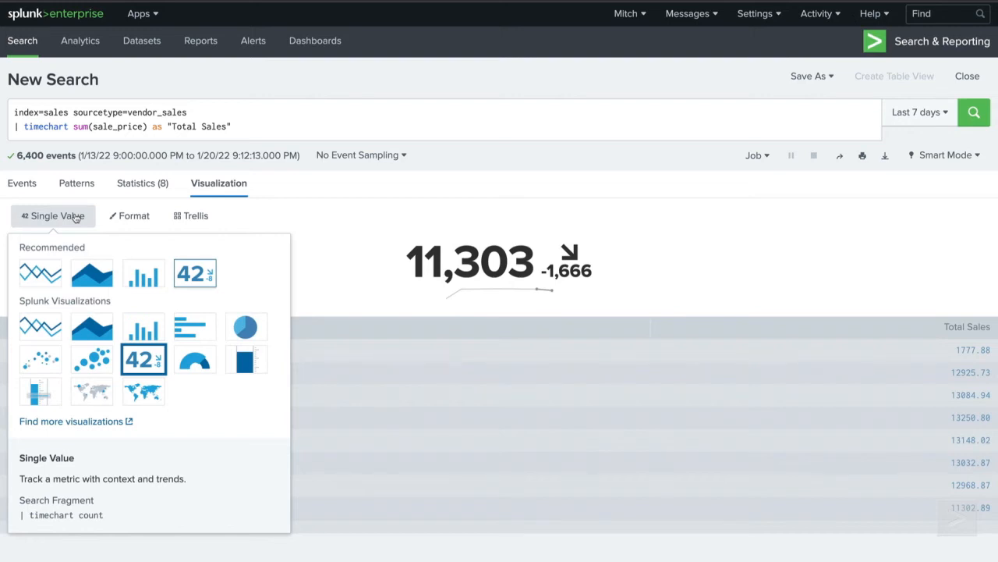
- Show daily Total Sales as a line chart, then as an area chart
left_click(40, 273)
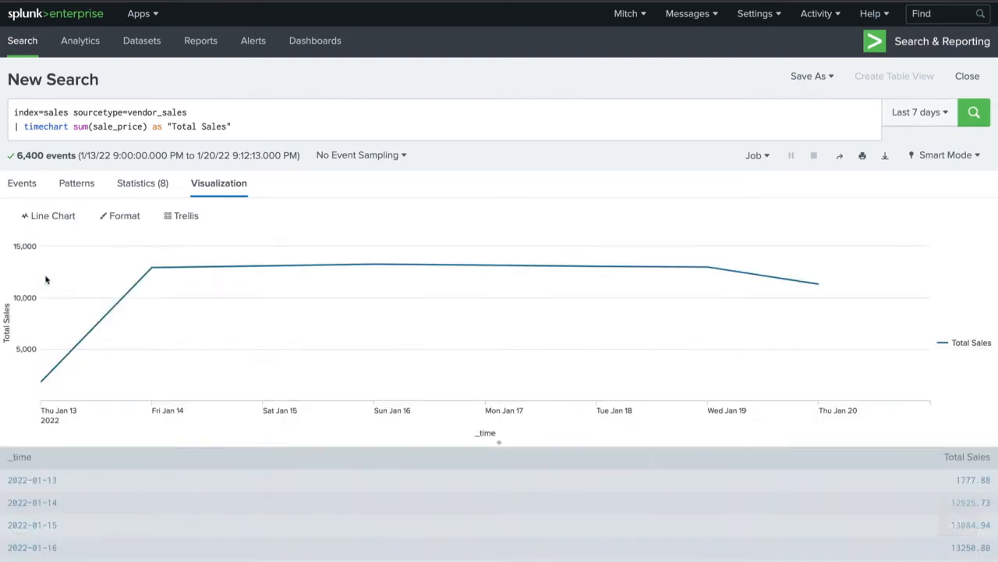
mouse_move(465, 437)
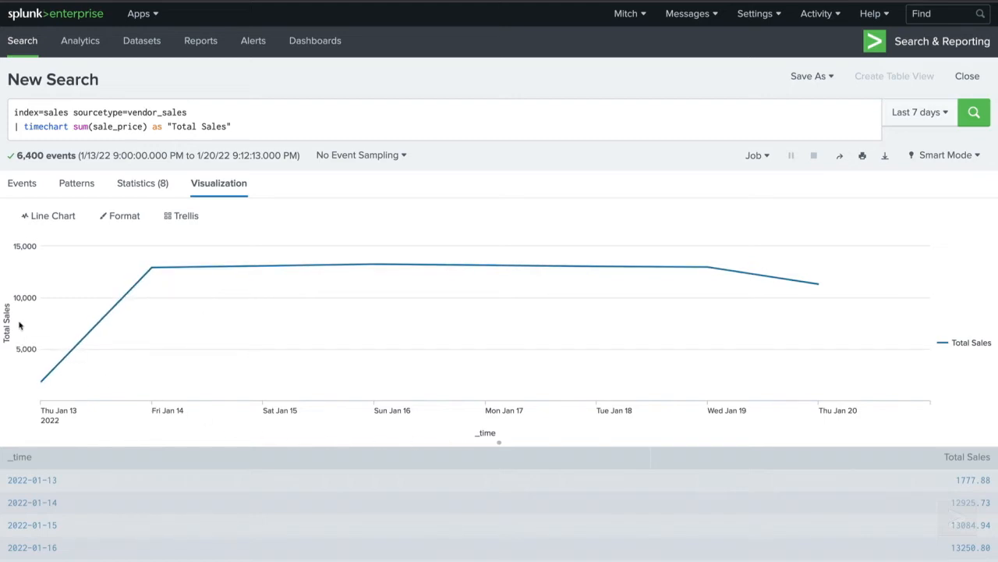
left_click(53, 215)
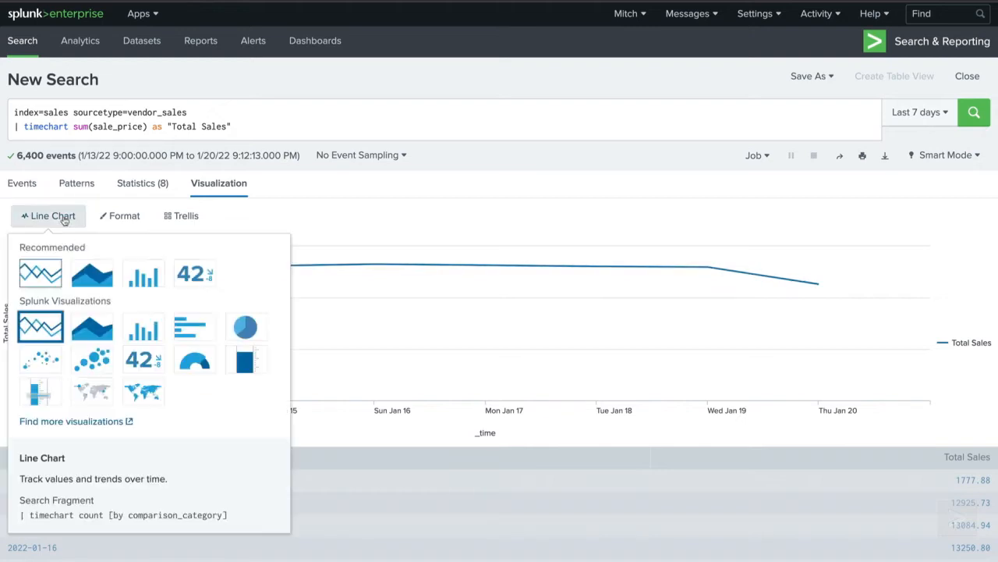
left_click(92, 326)
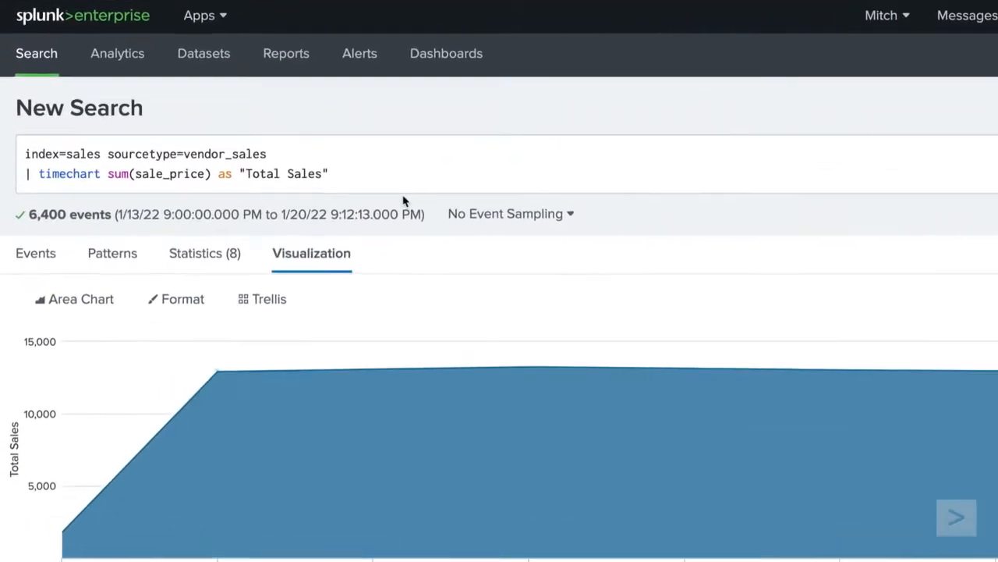
- Split the timechart area chart by product_name, then start a new empty search
type("by product_")
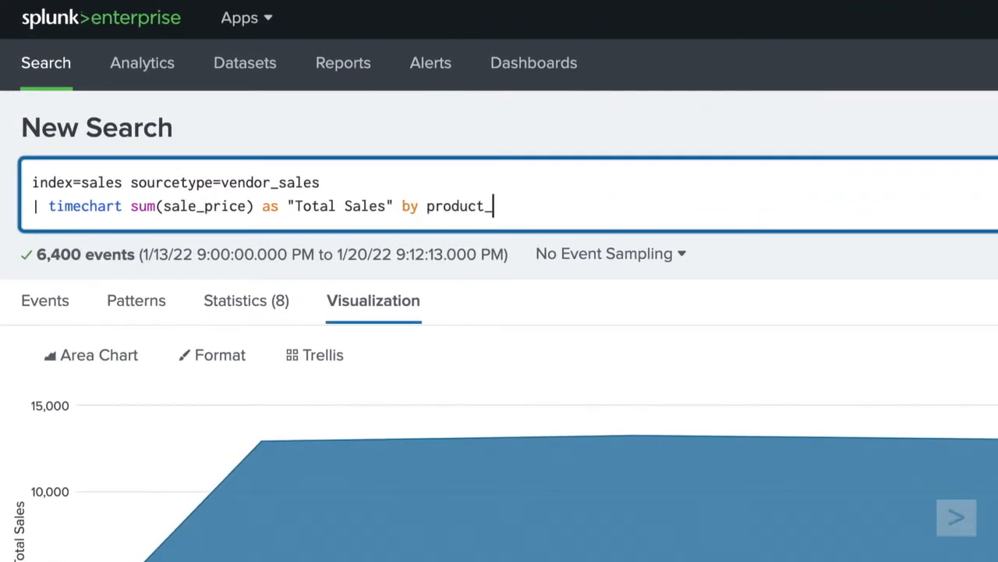
left_click(973, 112)
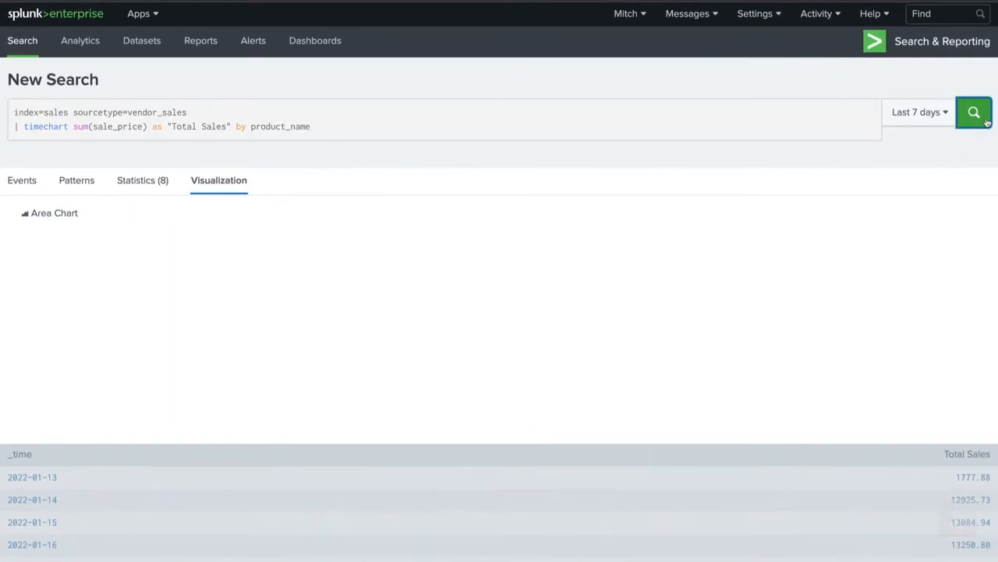
left_click(974, 113)
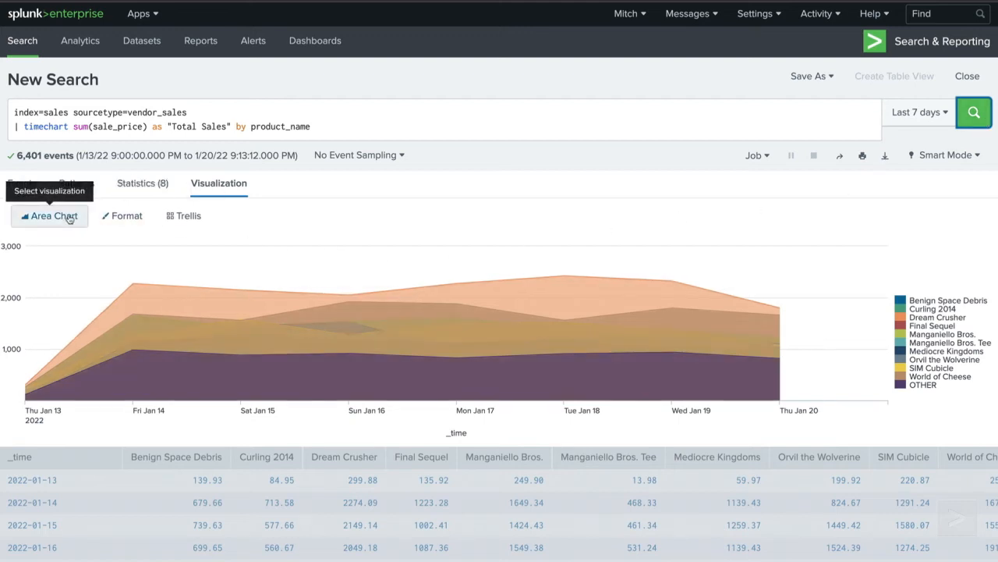
left_click(50, 216)
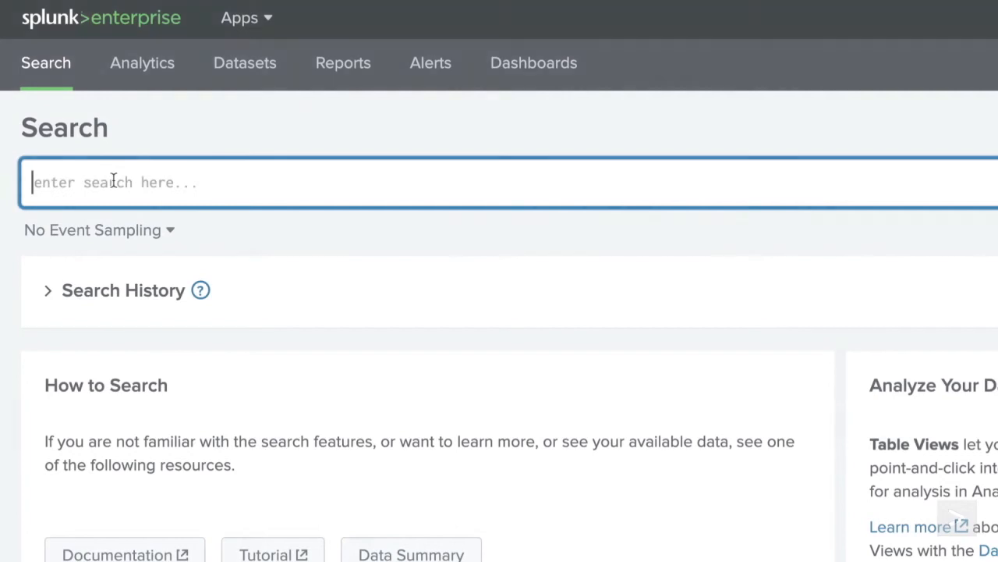
- Run stats sum(sale_price) as "Total Sales", count(productId) as "Units Sold" by product_name
type("index=sales sourcetype=vendor_sales")
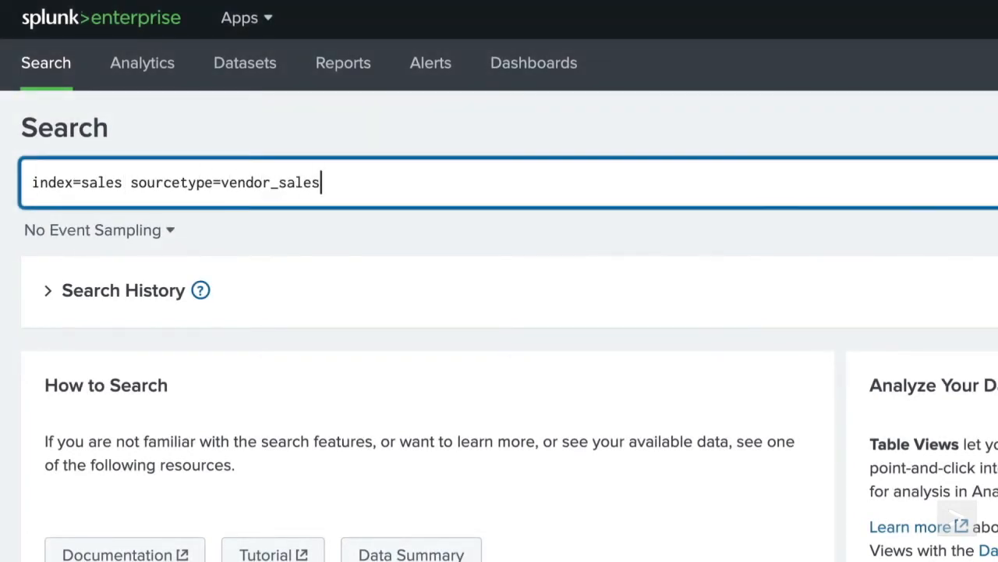
type("| stats")
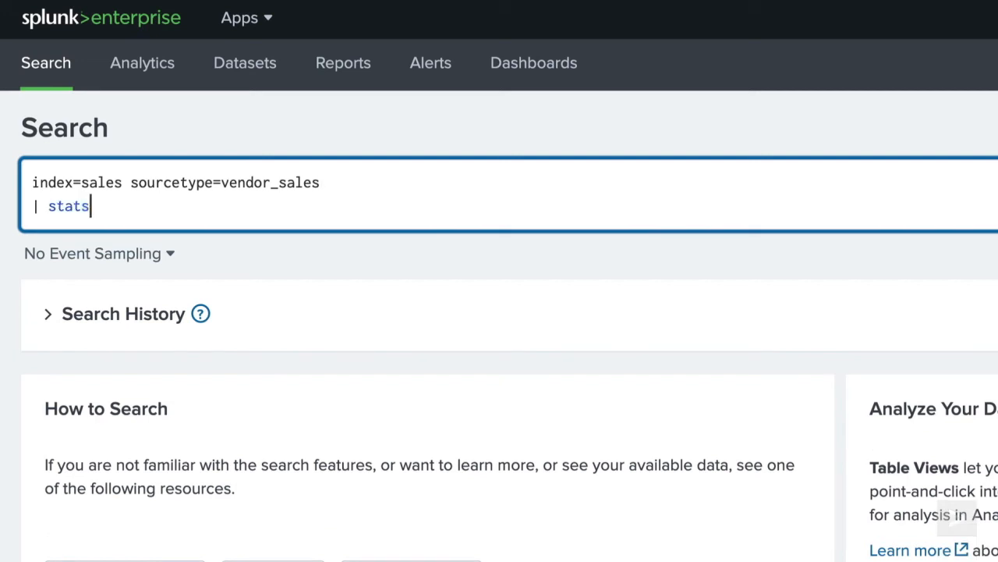
type("sum(sale_price) as \"Total Sales\",")
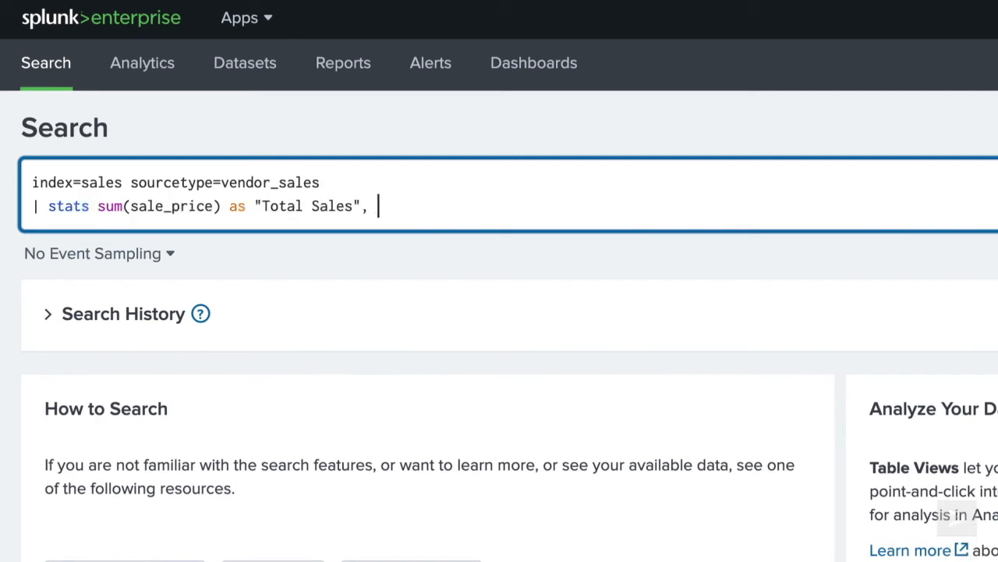
type("count(productId) as \"Uni")
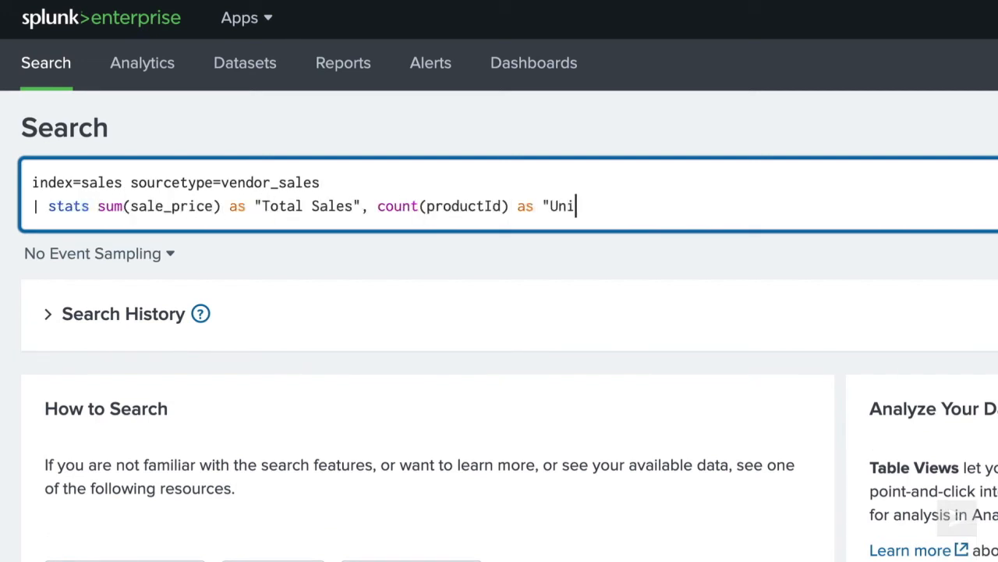
type("ts Sold\" by product_name")
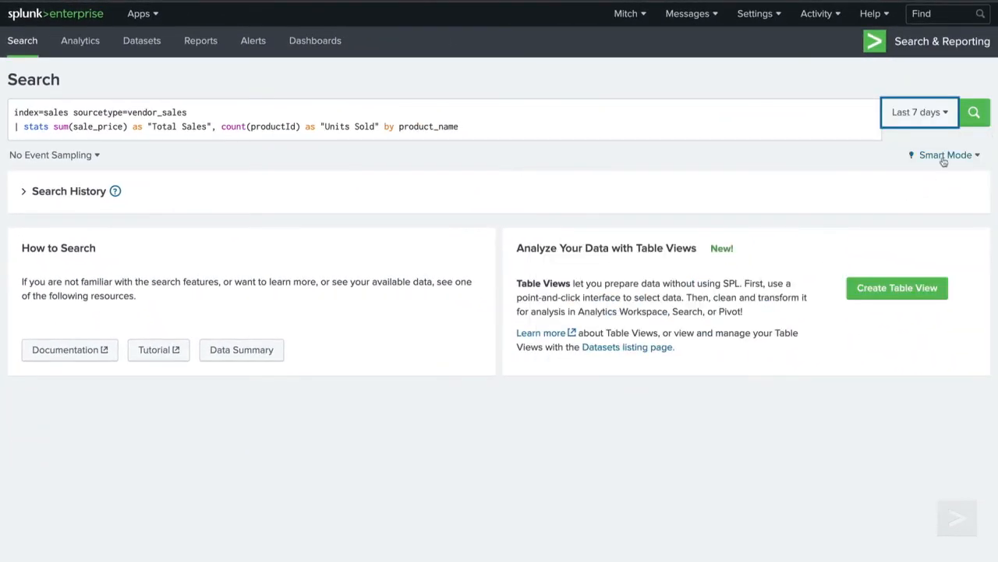
left_click(973, 112)
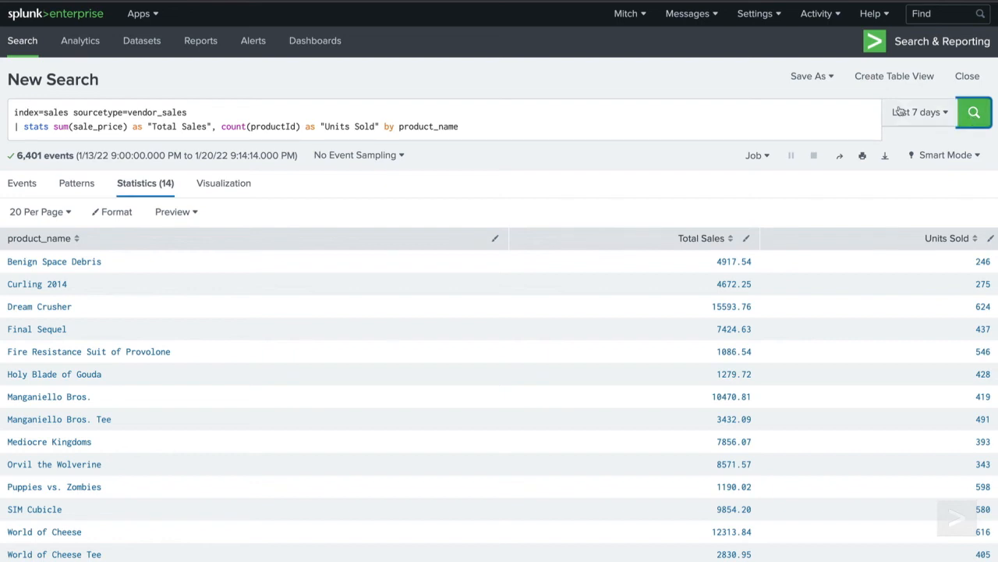
- Plot Total Sales against Units Sold per product as a scatter chart
left_click(221, 183)
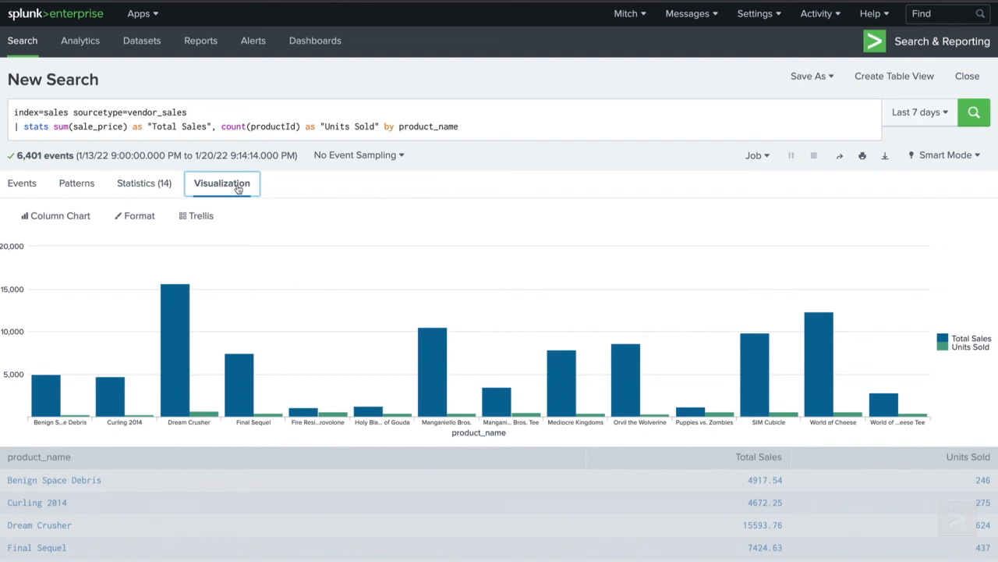
left_click(56, 215)
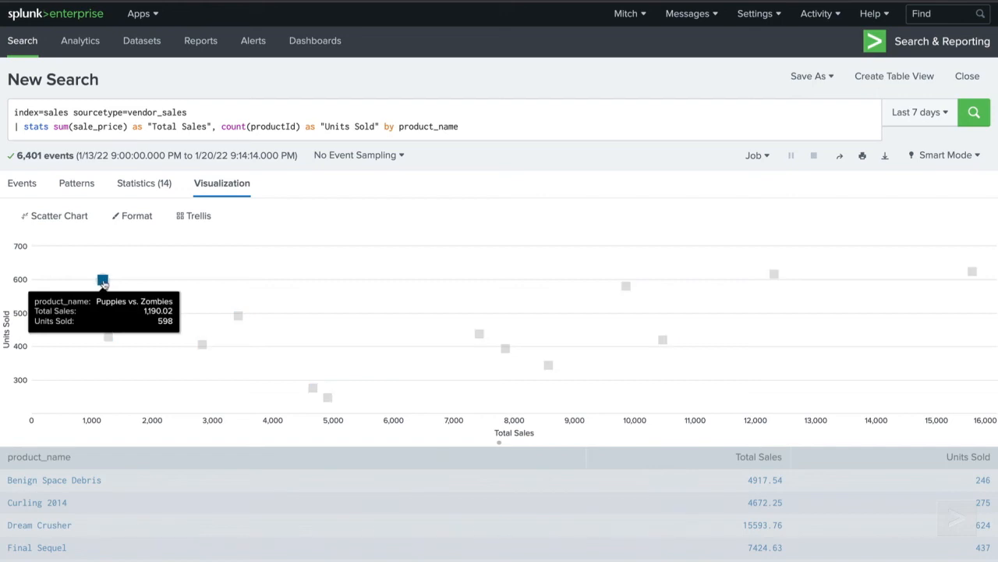
mouse_move(107, 337)
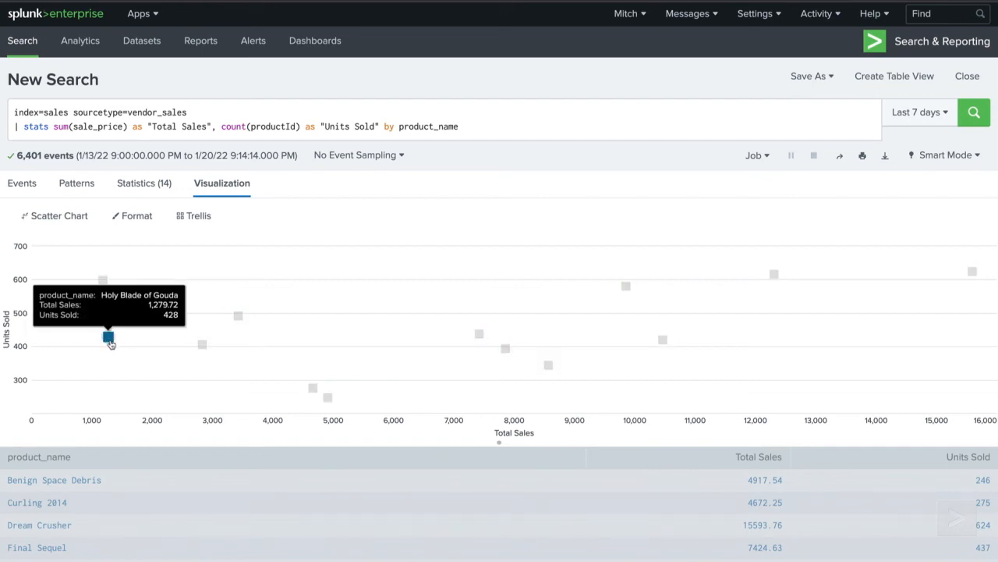
mouse_move(201, 344)
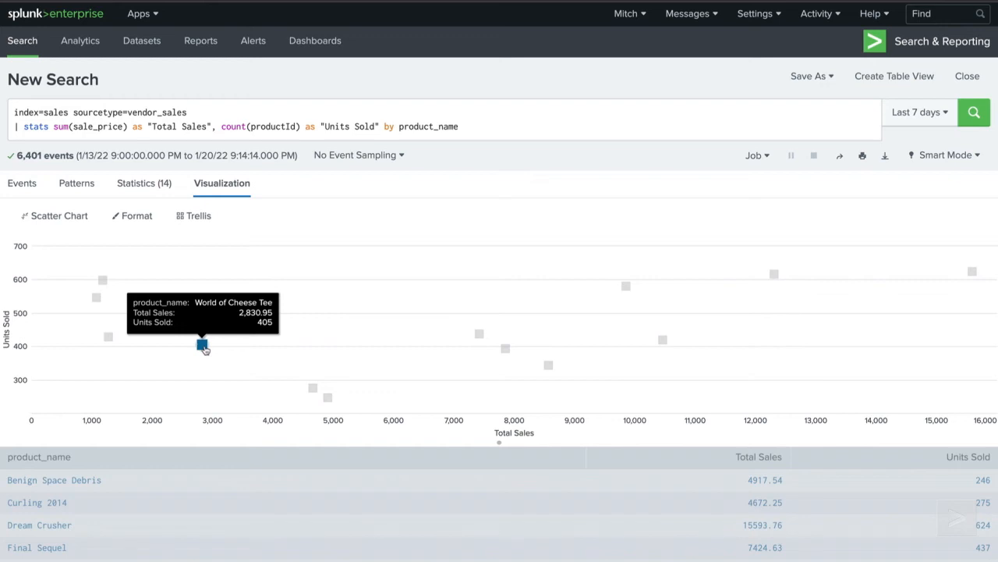